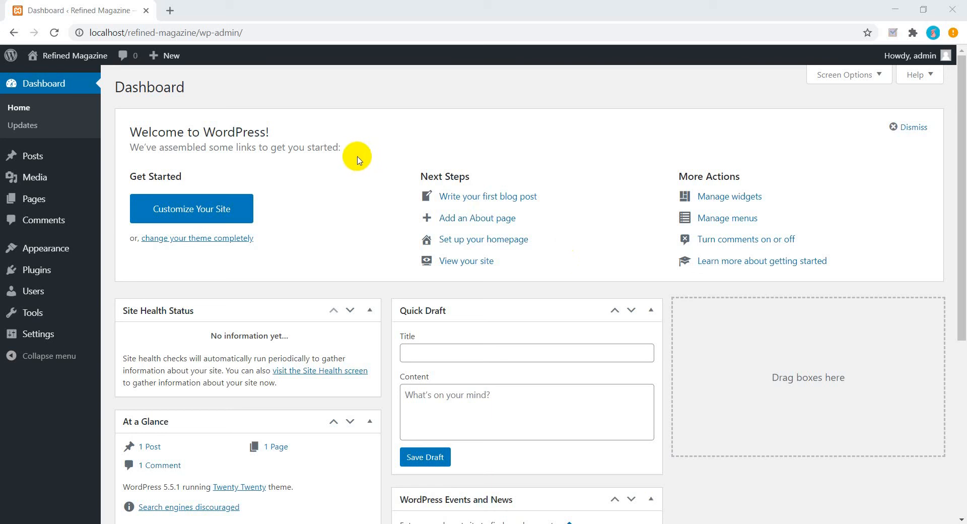
mouse_move(356, 163)
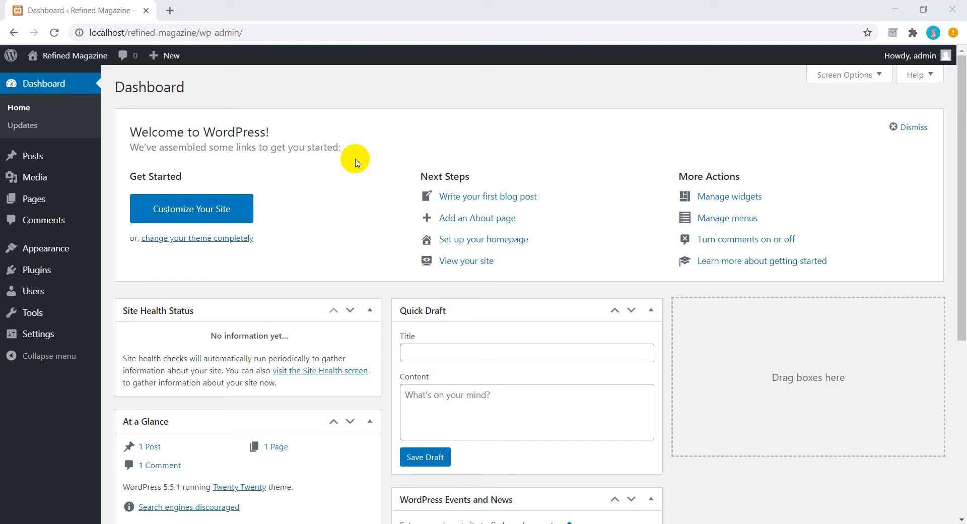
mouse_move(45, 248)
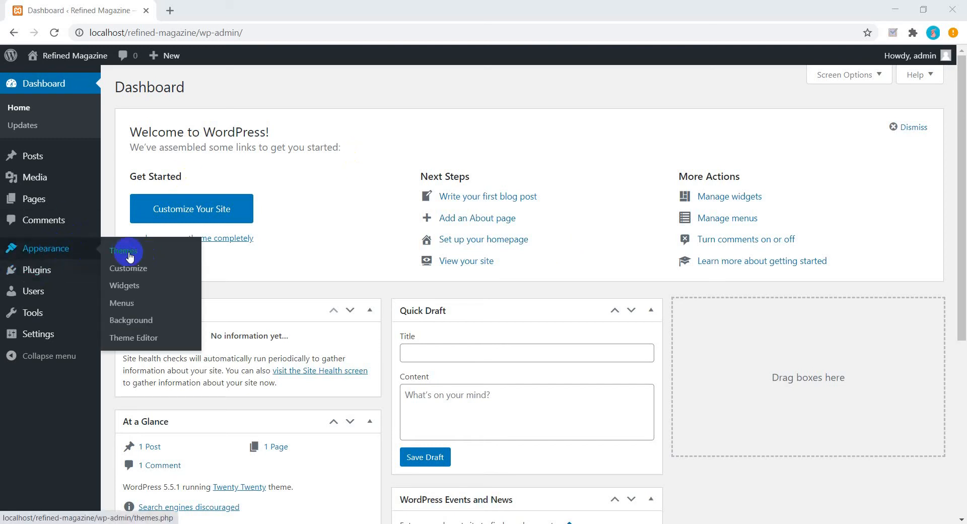
Step: Search the theme directory for 'refined' and install the Refined Magazine theme
left_click(126, 251)
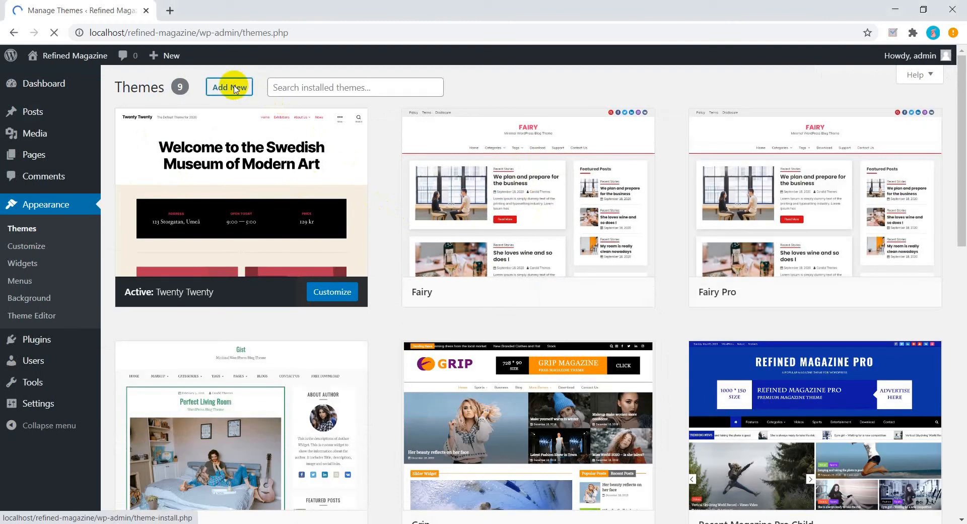
left_click(229, 87)
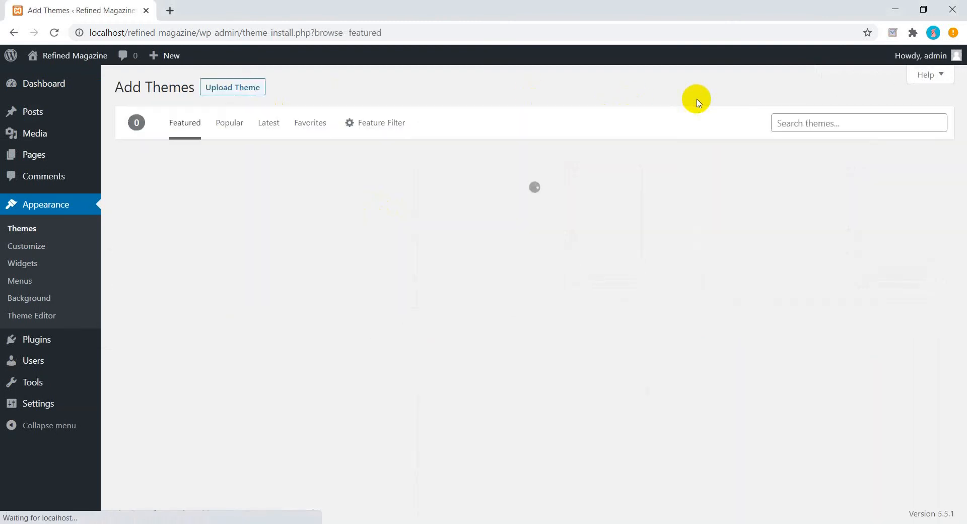
type("refined magazine")
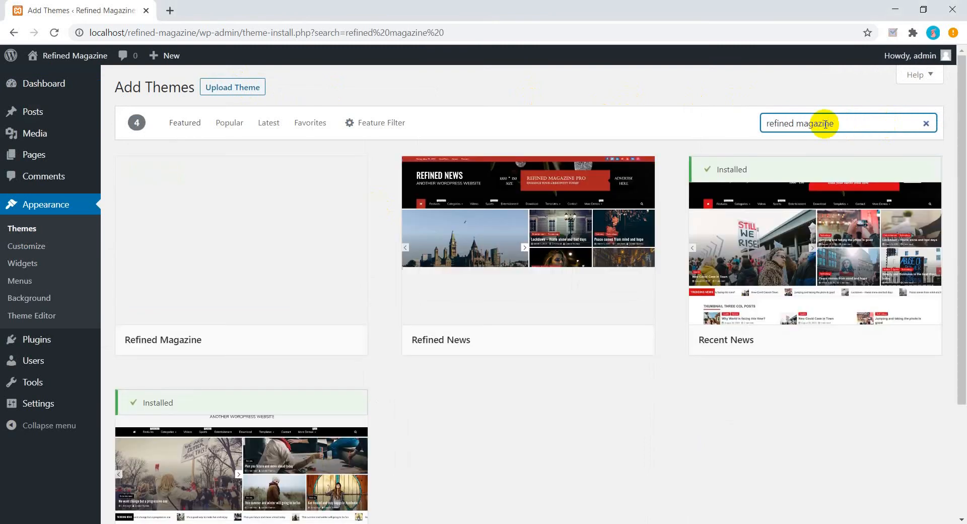
mouse_move(187, 288)
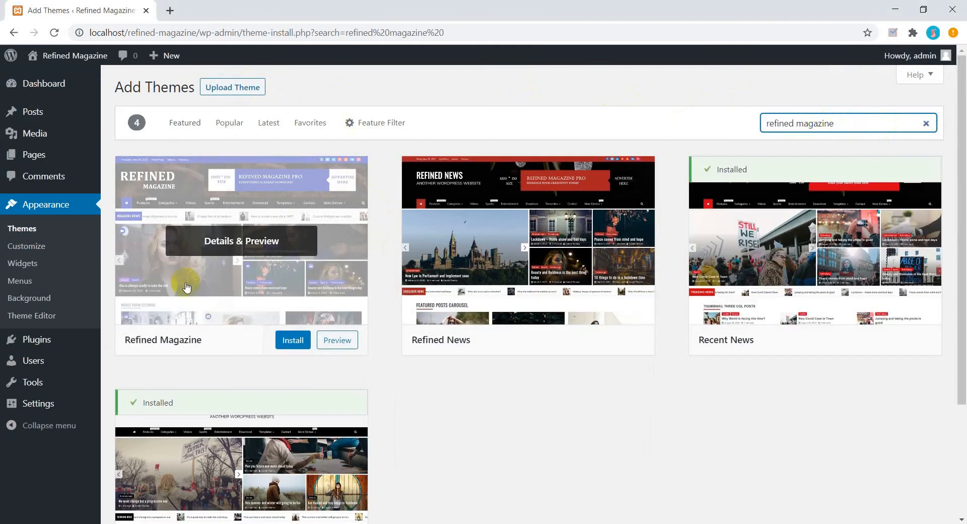
left_click(292, 339)
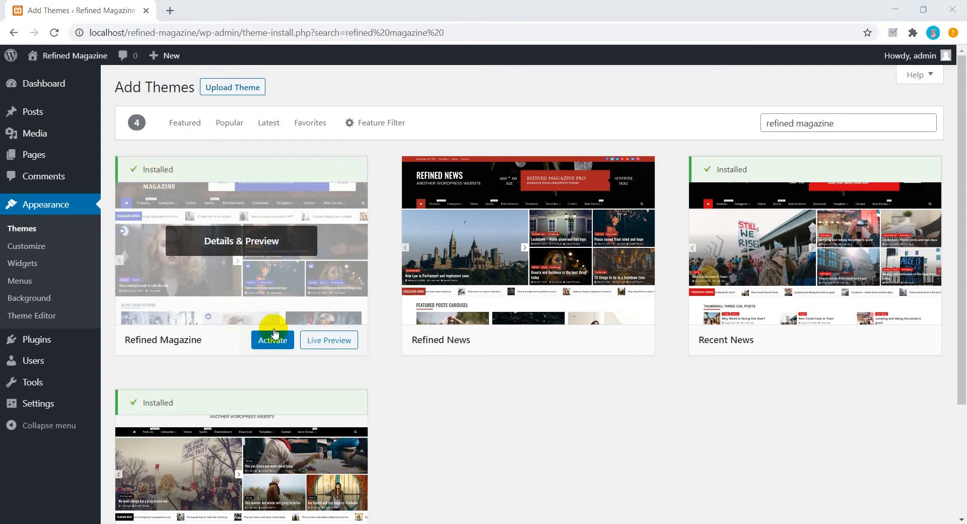
Step: Activate Refined Magazine from its theme card
left_click(272, 339)
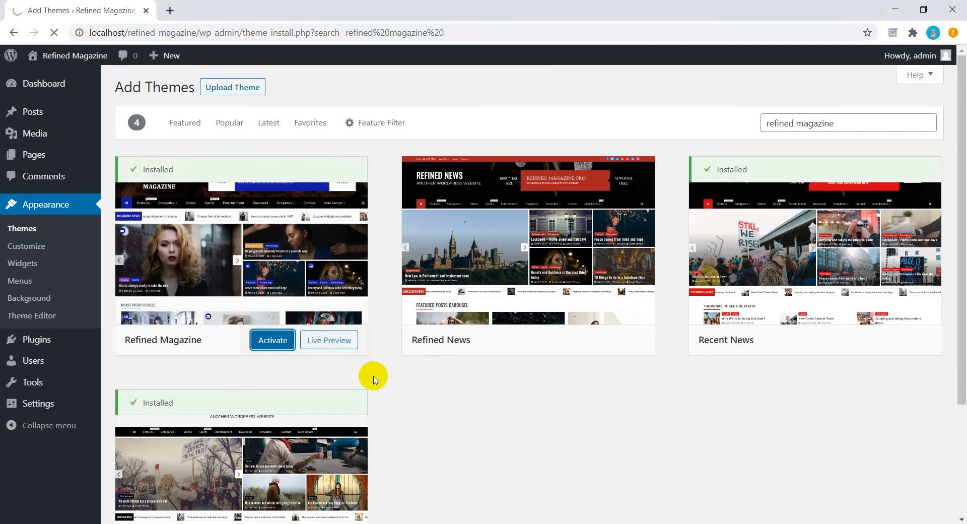
left_click(272, 340)
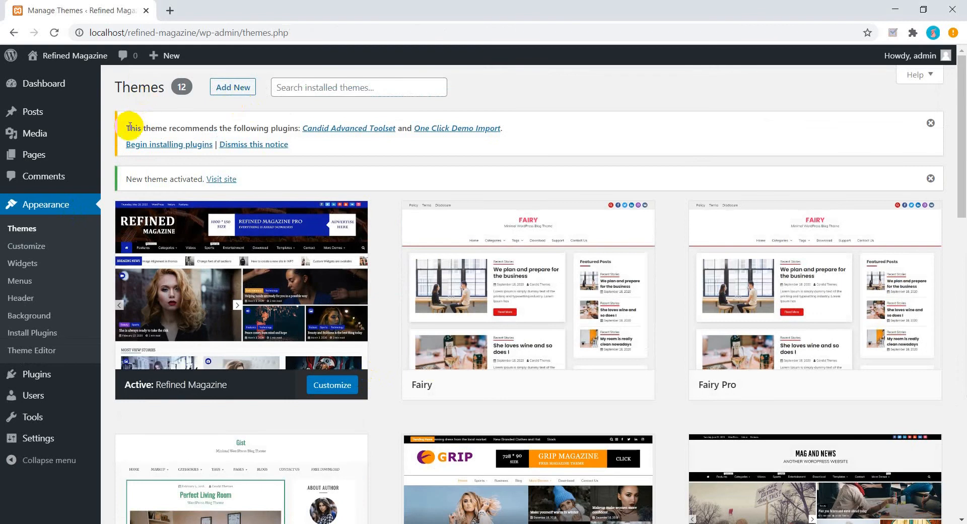
mouse_move(311, 136)
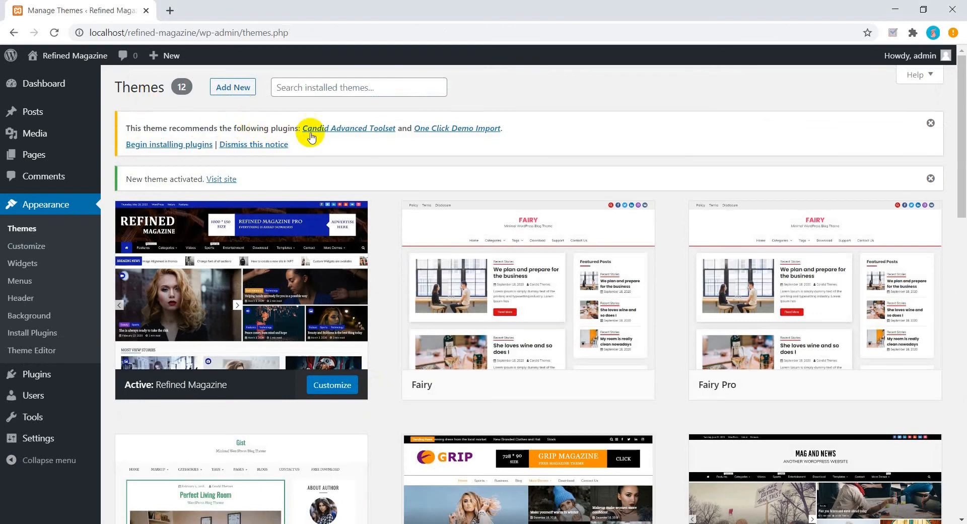
mouse_move(456, 128)
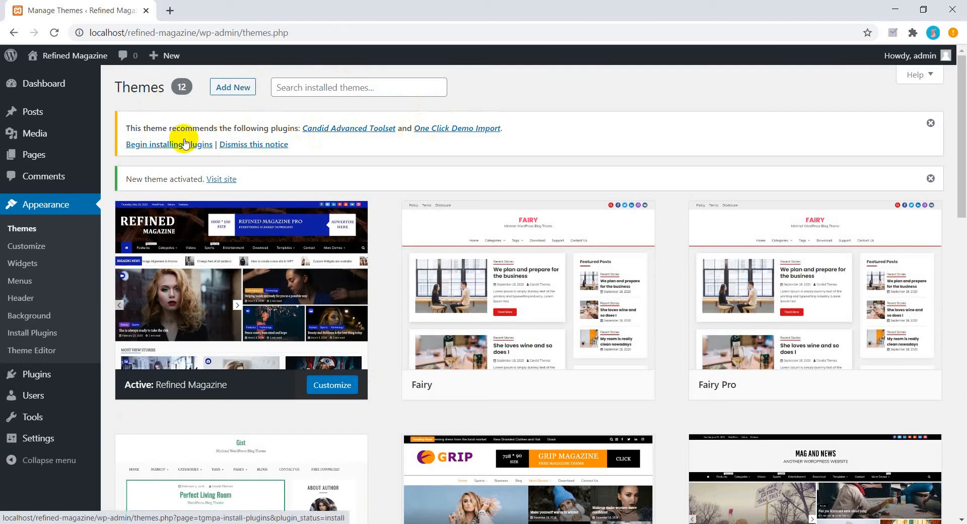
Step: Begin installing the recommended plugins and install Candid Advanced Toolset
left_click(168, 143)
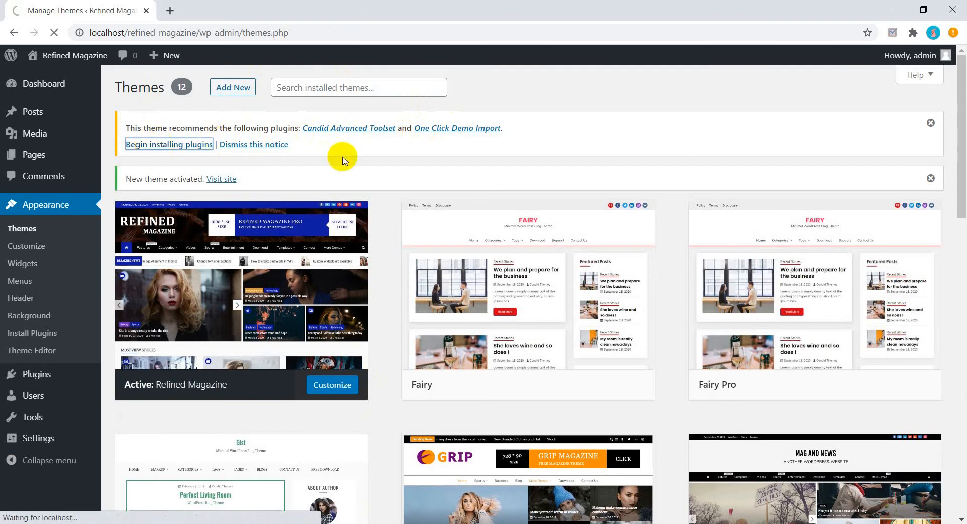
left_click(169, 145)
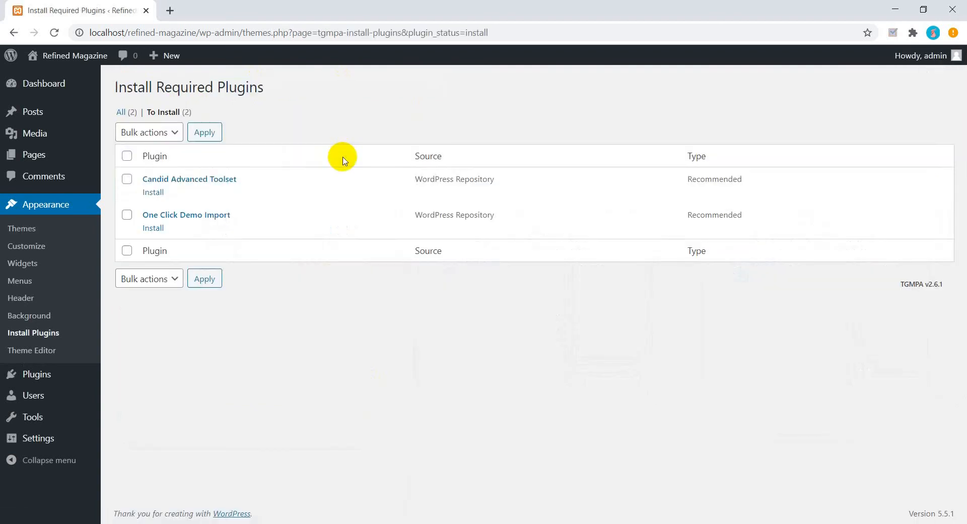
mouse_move(153, 192)
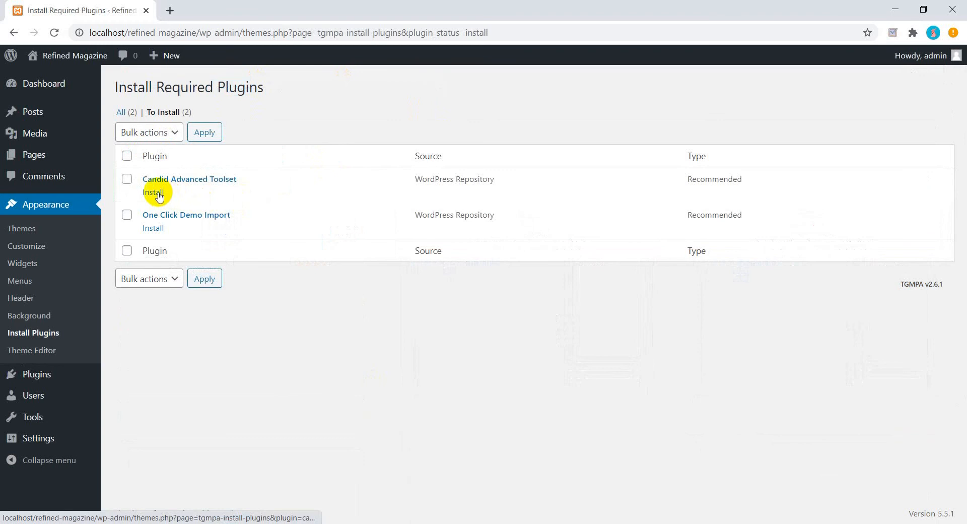
left_click(153, 192)
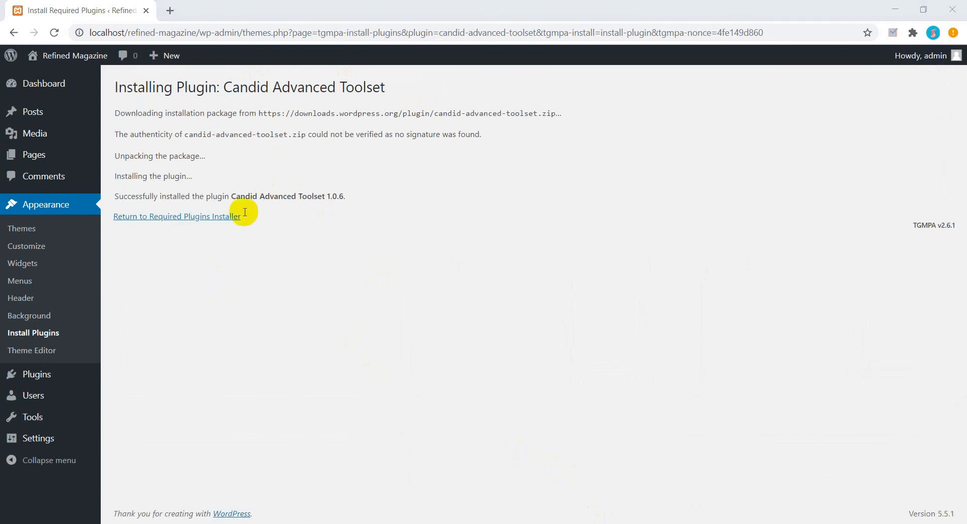
left_click(176, 216)
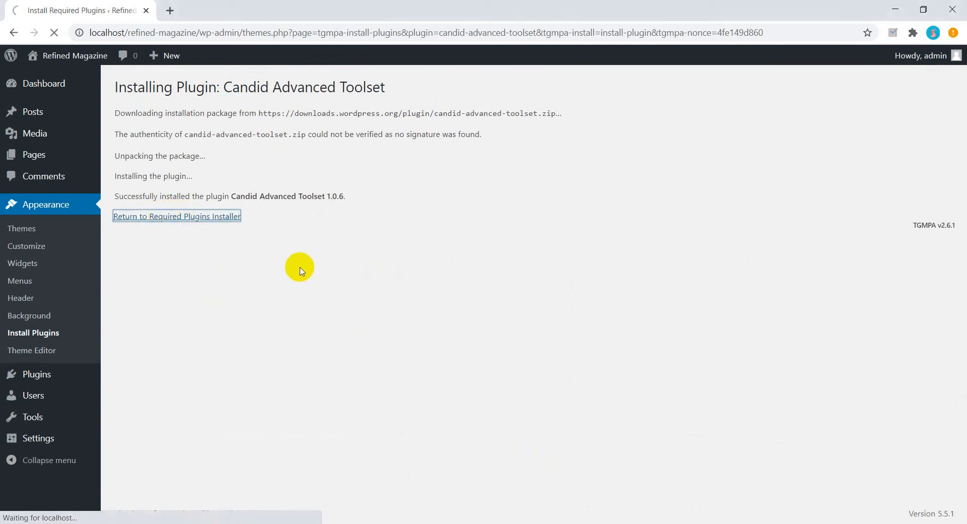
left_click(176, 216)
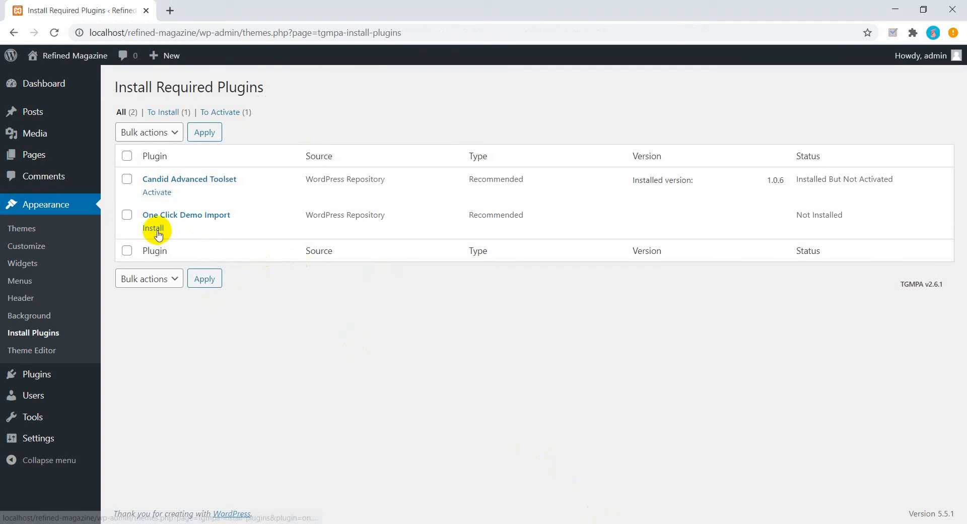
Step: Install One Click Demo Import, then activate the plugins from the required plugins list
left_click(153, 227)
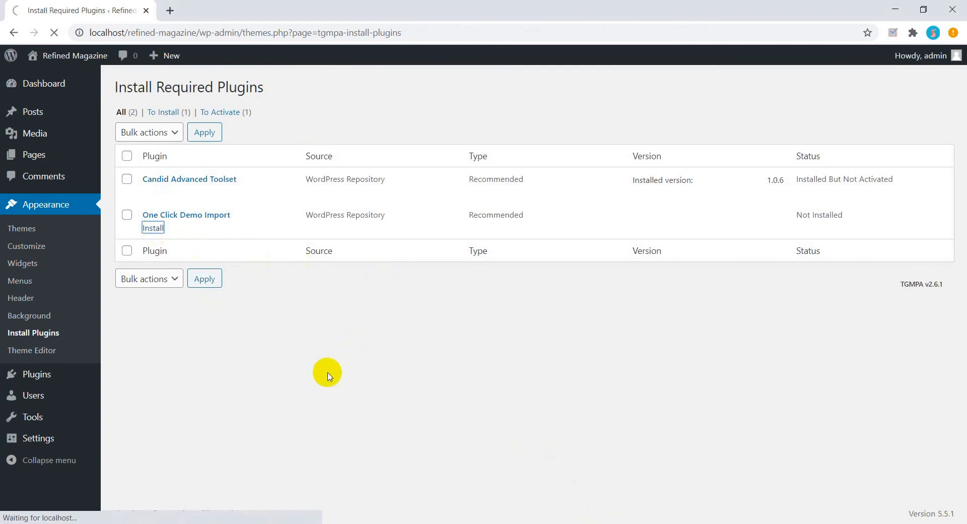
left_click(153, 228)
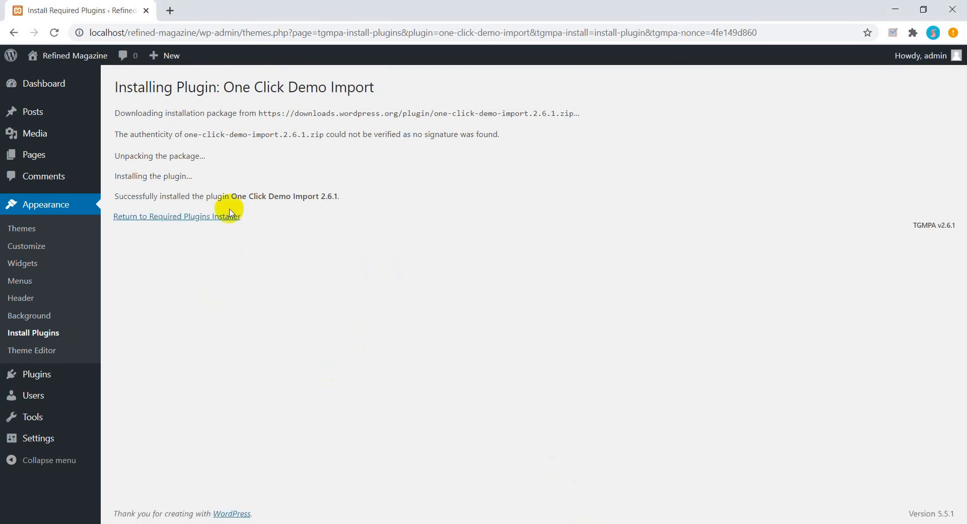
left_click(176, 216)
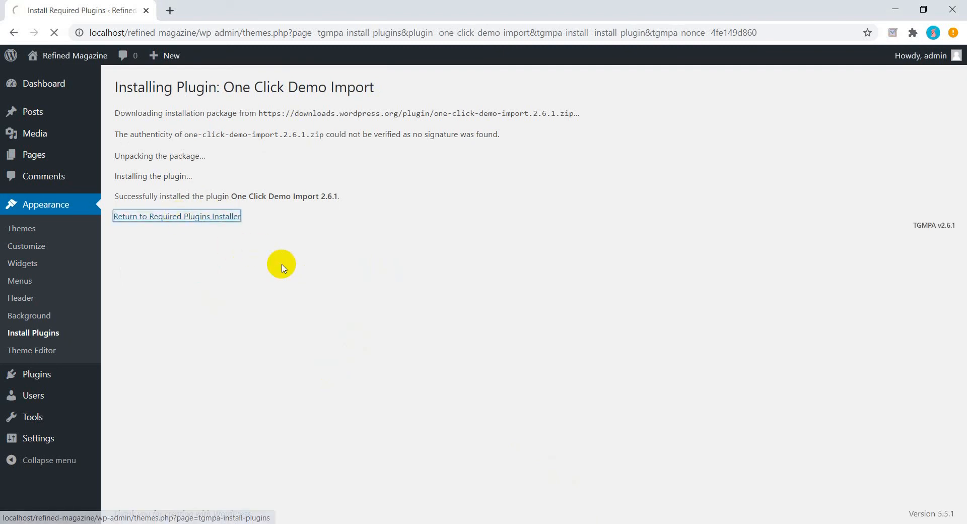
left_click(176, 216)
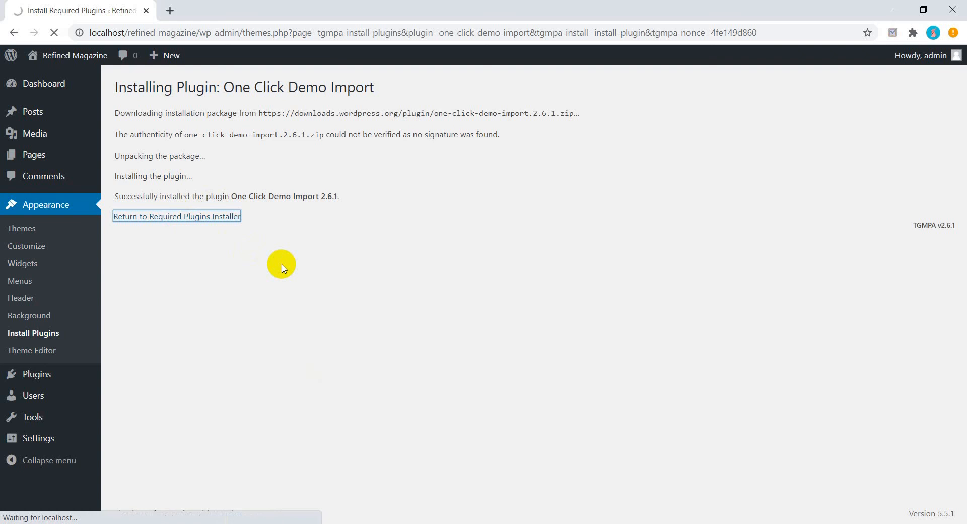
left_click(176, 216)
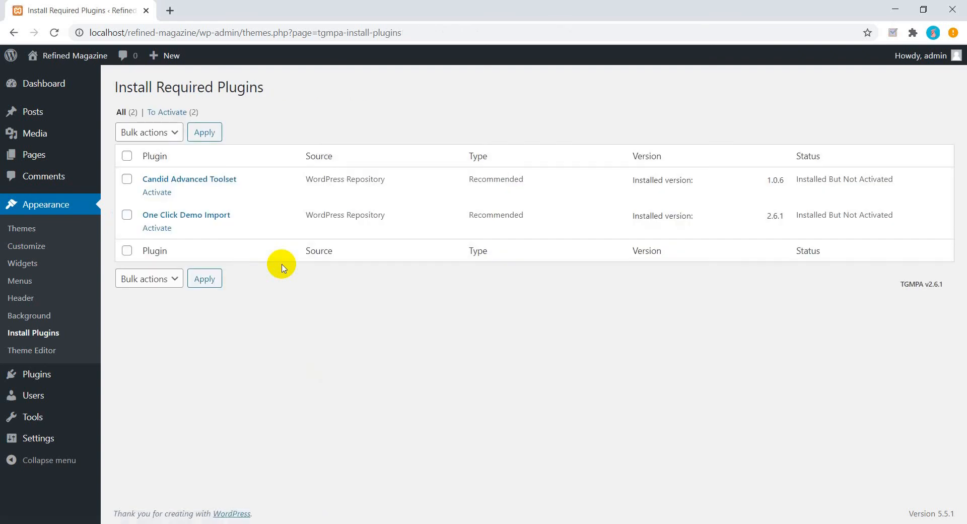
left_click(157, 191)
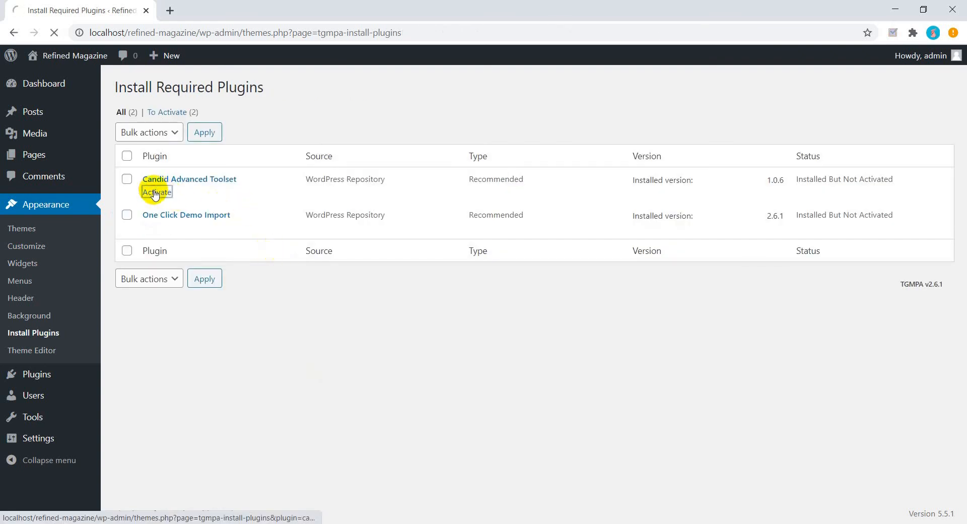
left_click(156, 192)
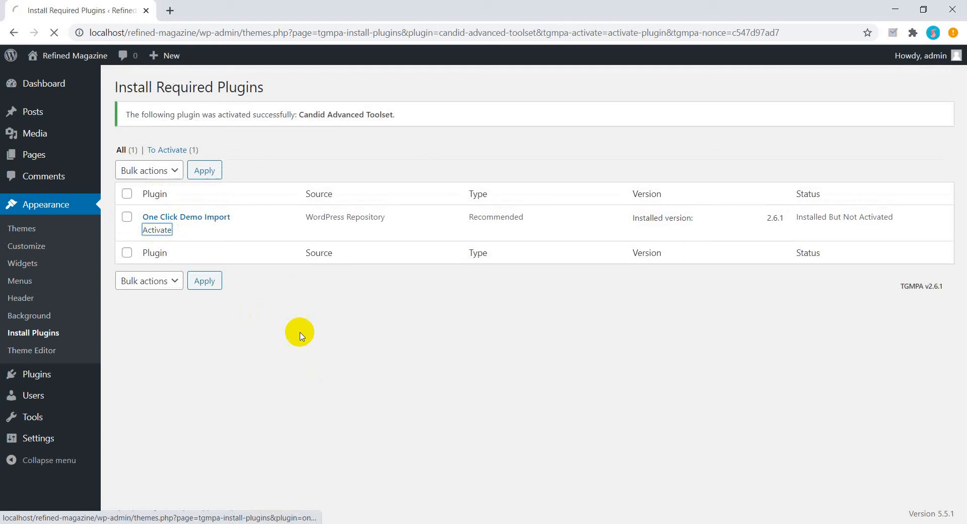
left_click(157, 229)
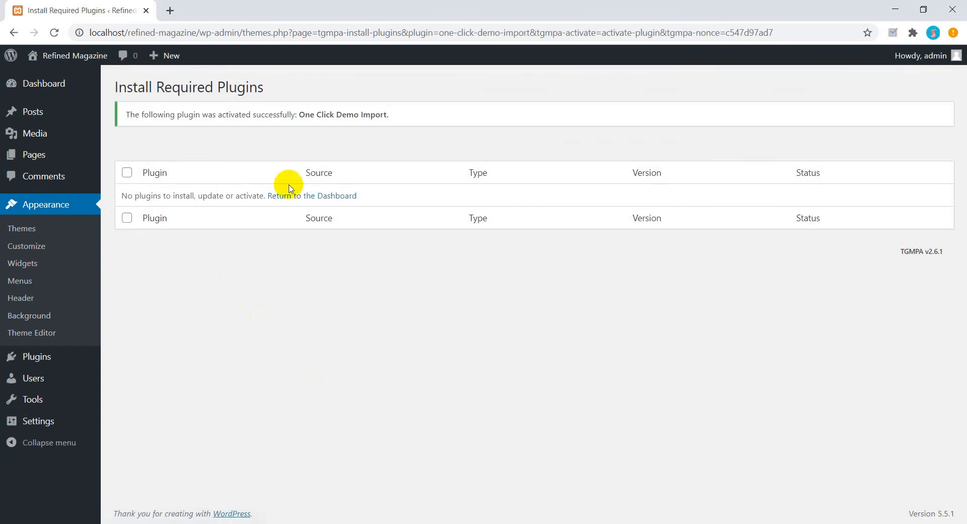
Step: Return to the Dashboard and open Appearance > Import Demo Data
left_click(312, 196)
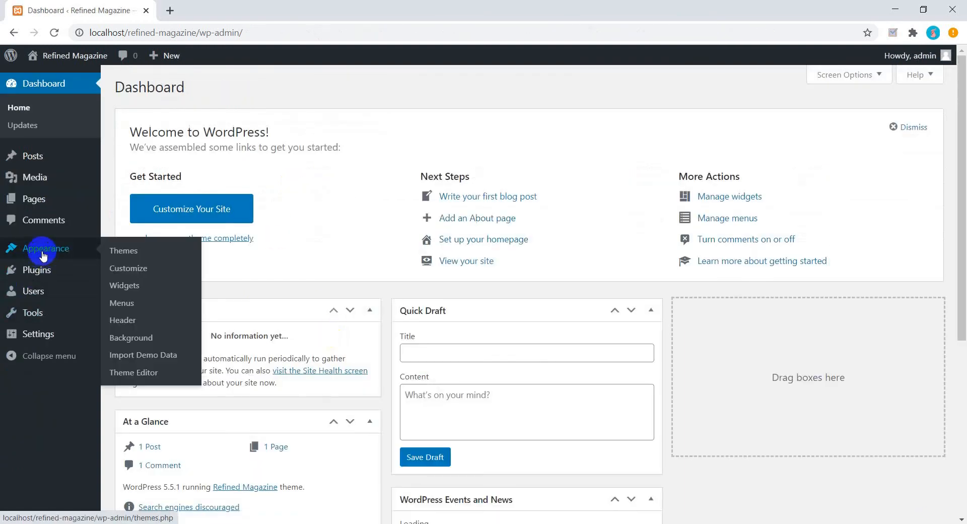
mouse_move(143, 355)
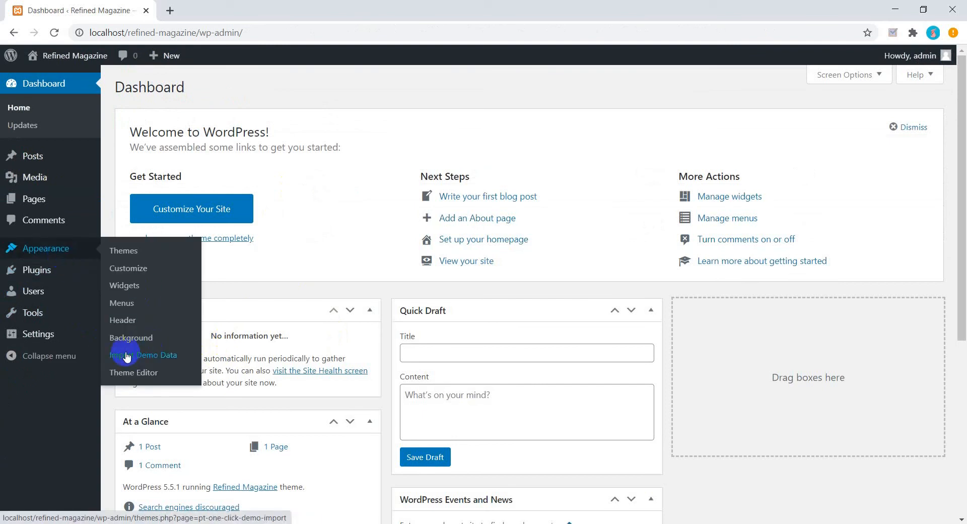
mouse_move(147, 360)
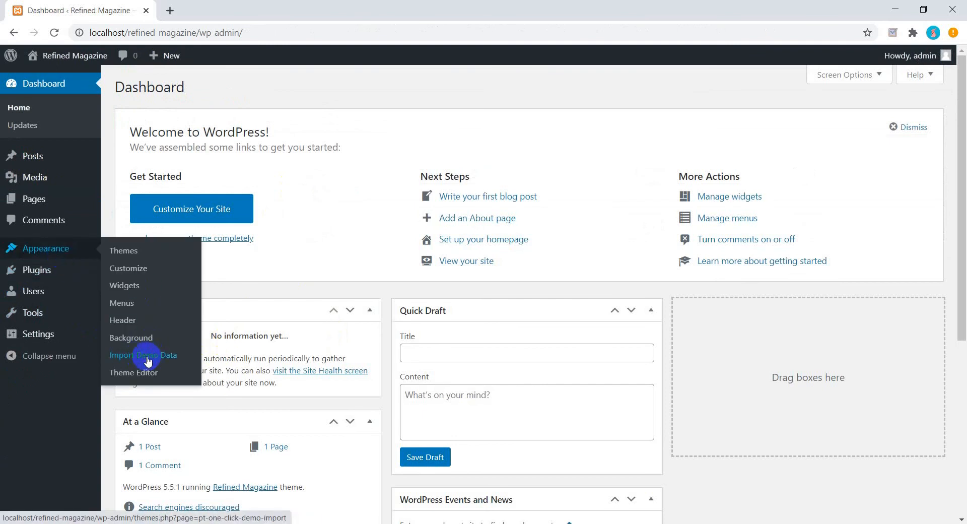
left_click(142, 354)
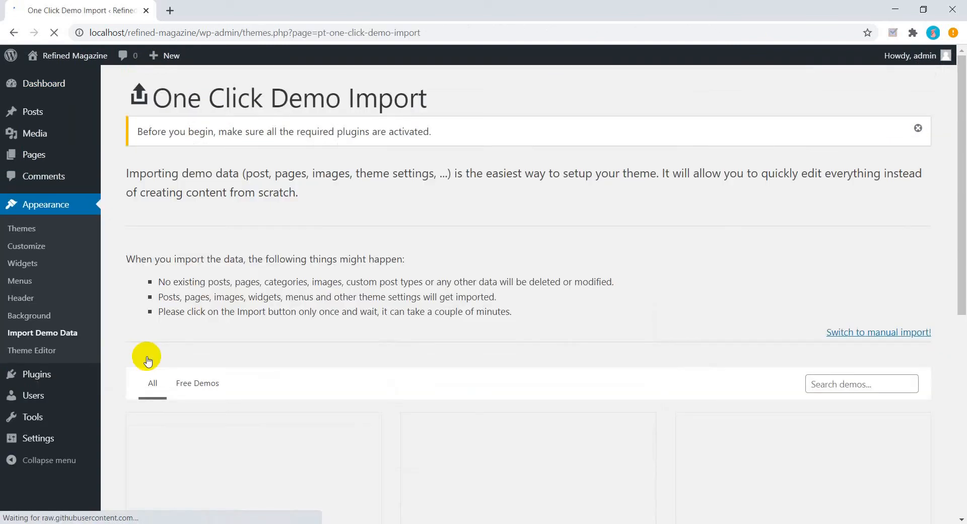
Step: Browse the five available demos and choose Import on the Default Demo
scroll("down", 3)
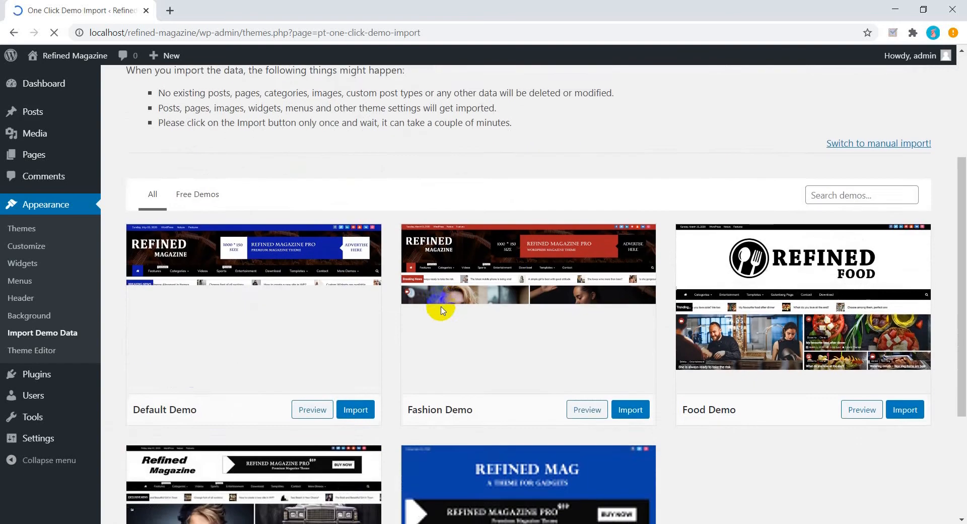
scroll("down", 3)
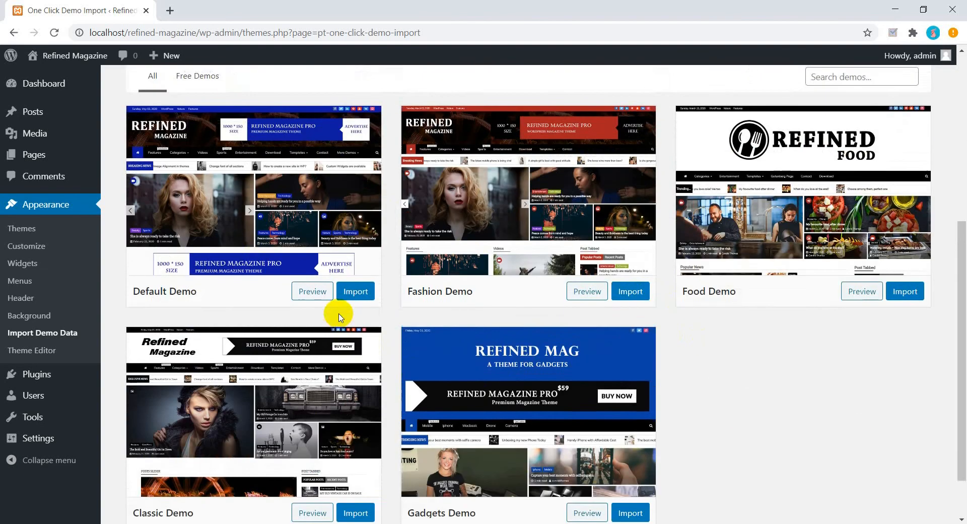
scroll("down", 3)
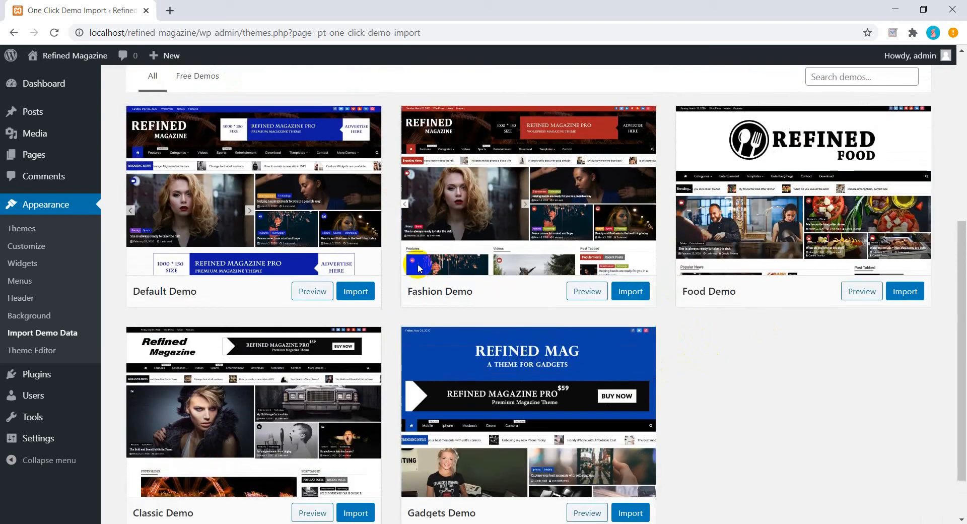
scroll("down", 3)
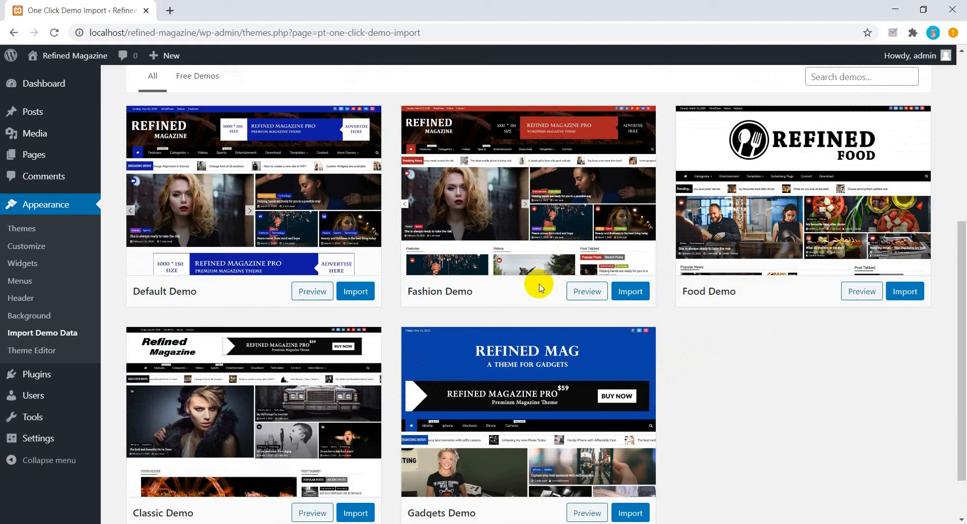
scroll("down", 3)
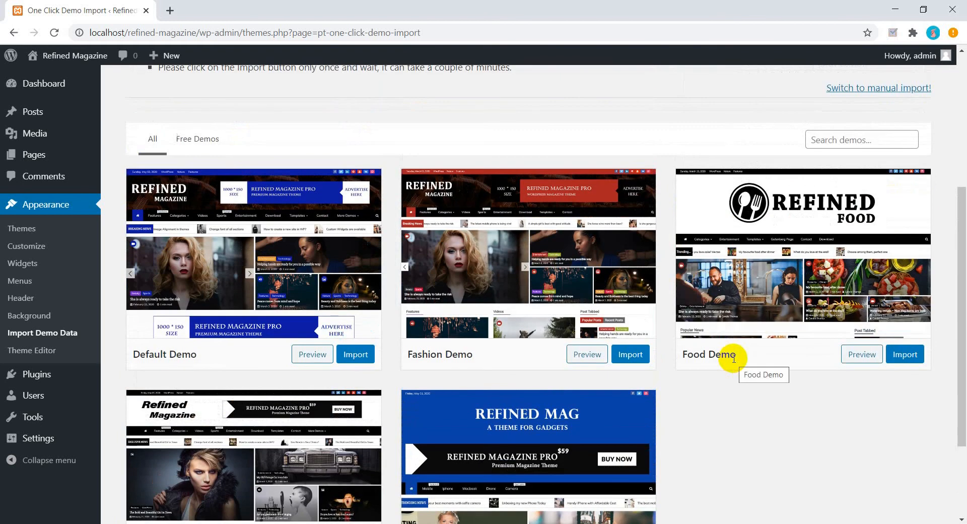
mouse_move(701, 368)
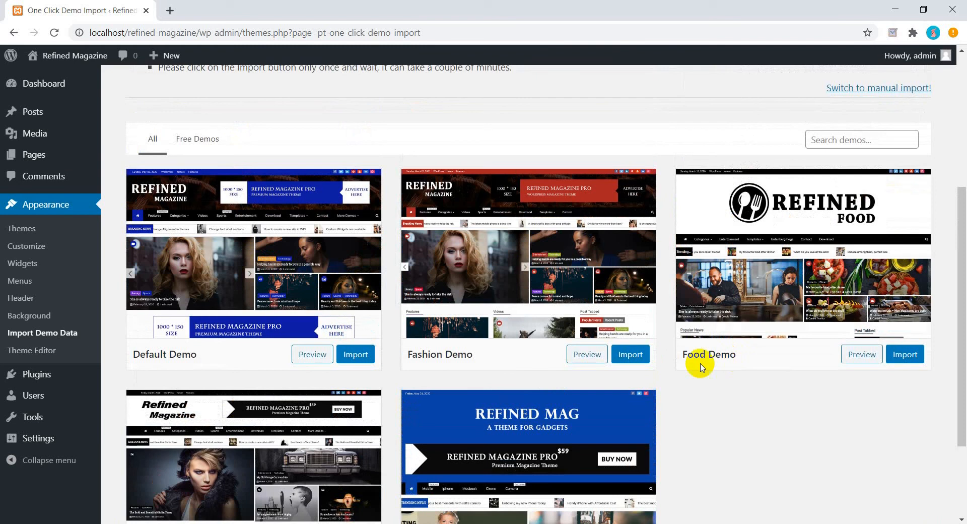
mouse_move(312, 354)
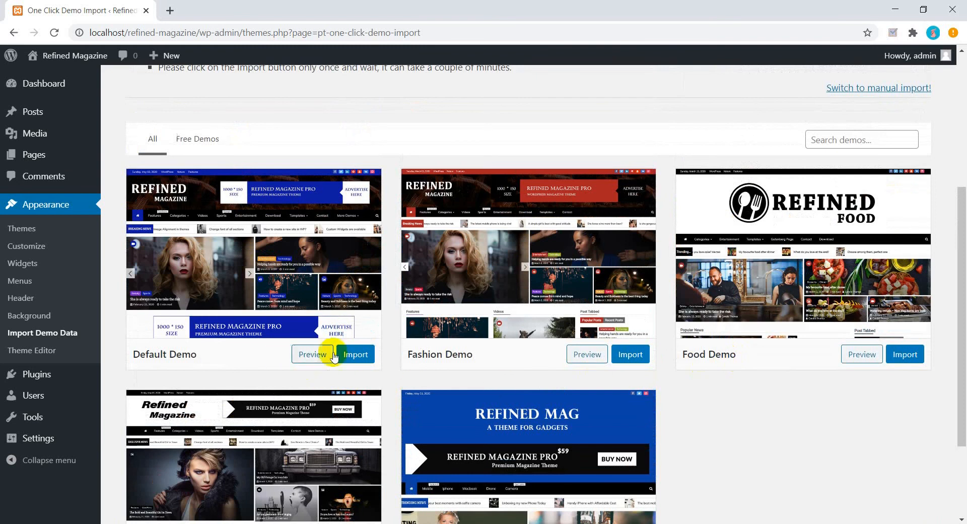
left_click(355, 354)
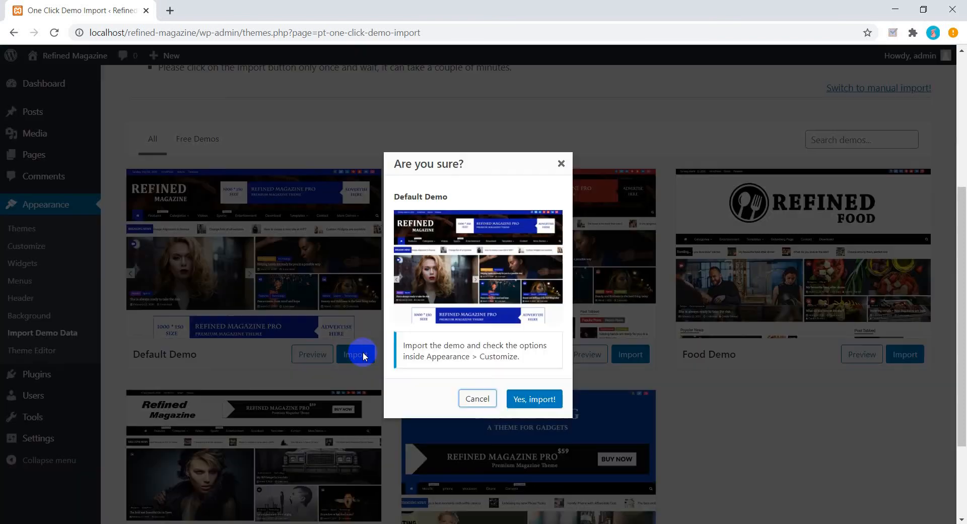
Step: Confirm 'Yes, import!' for the Default Demo
left_click(533, 398)
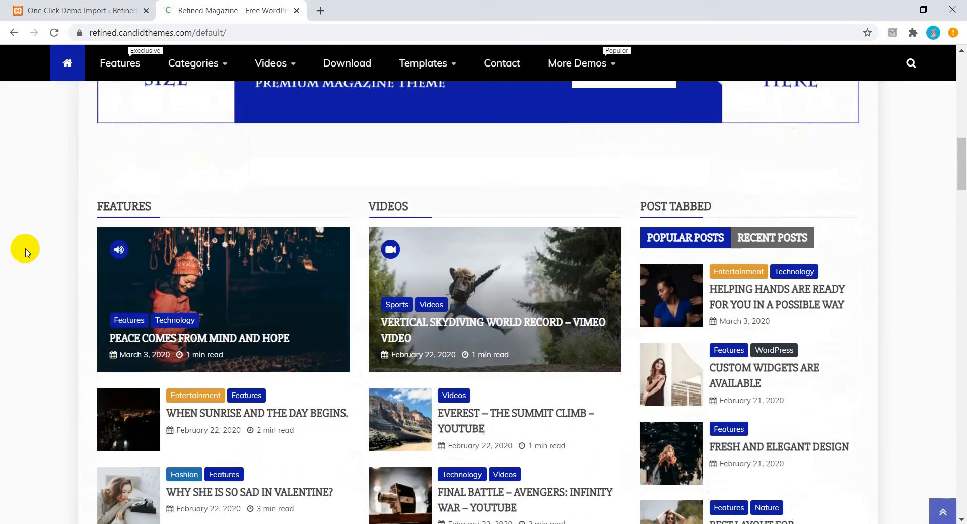
Step: Scroll through the Refined Magazine Default Demo homepage
scroll("down", 3)
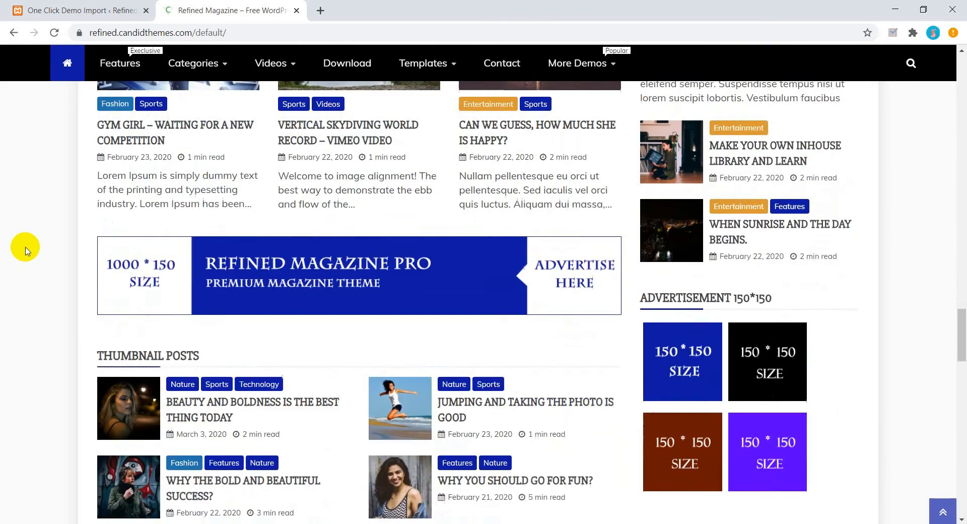
scroll("down", 3)
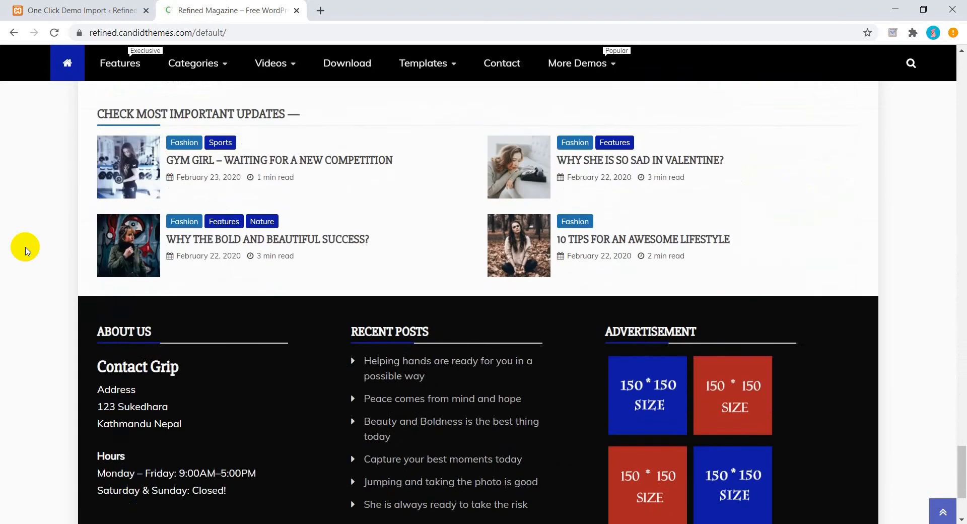
scroll("up", 3)
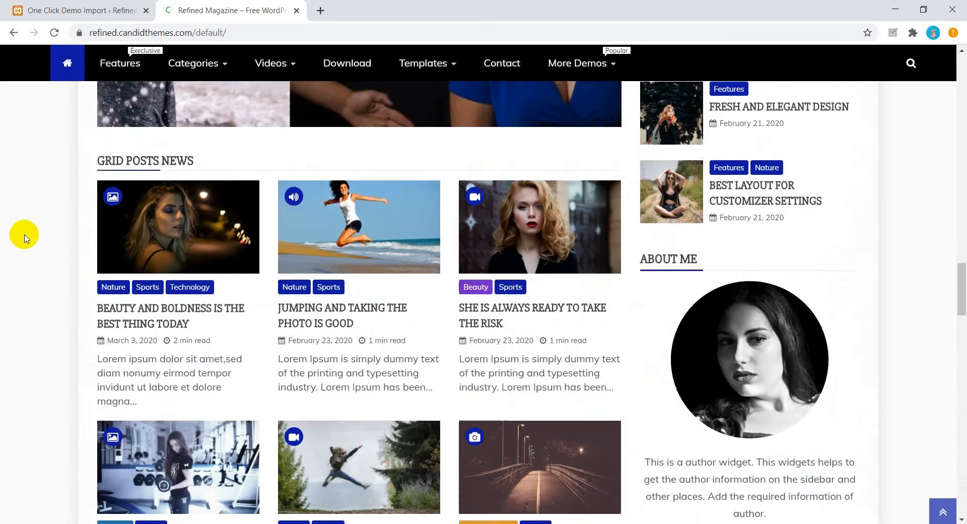
scroll("down", 3)
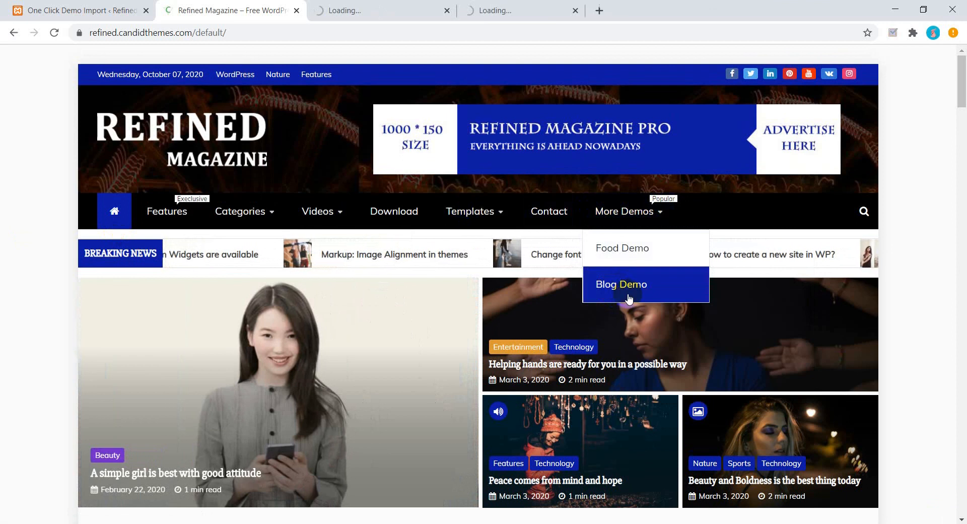
Step: Open the Blog Demo in a new tab, browse Refined Food, then return to the import page
left_click(621, 247)
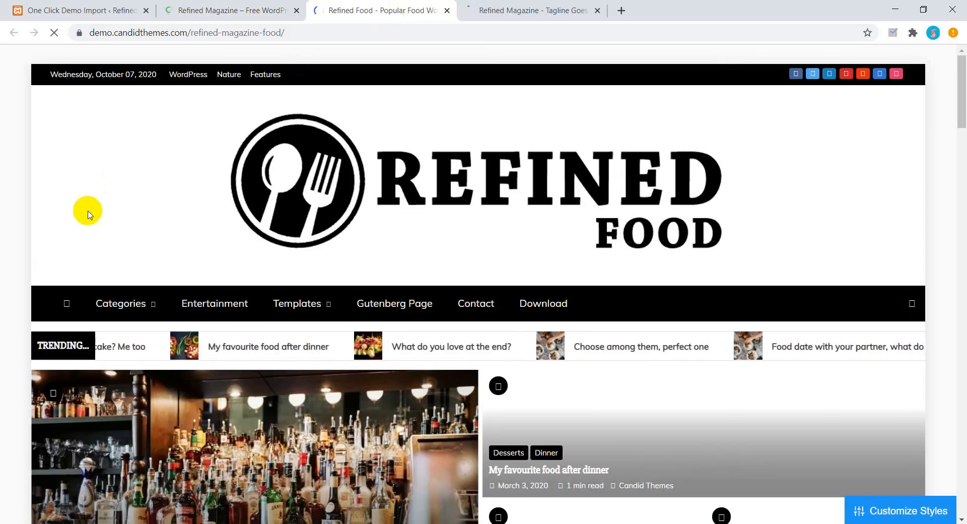
scroll("down", 3)
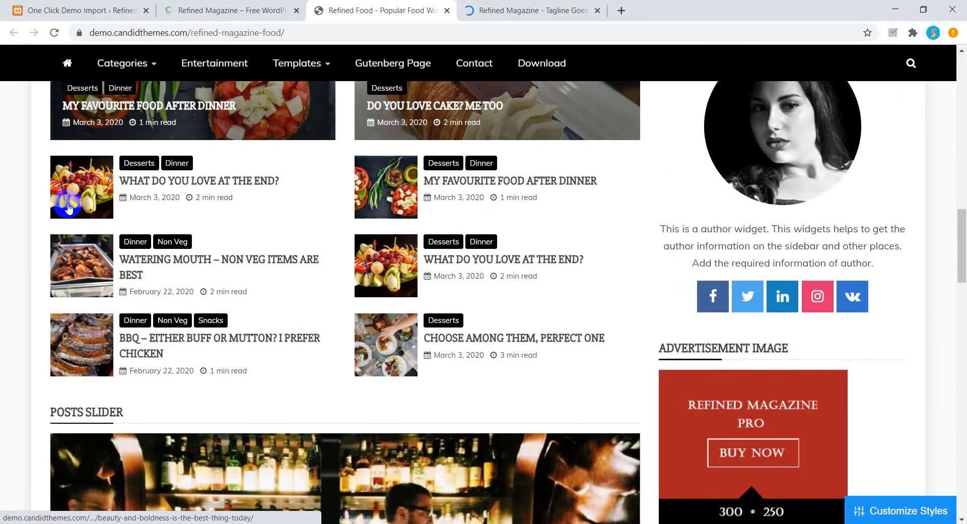
scroll("up", 3)
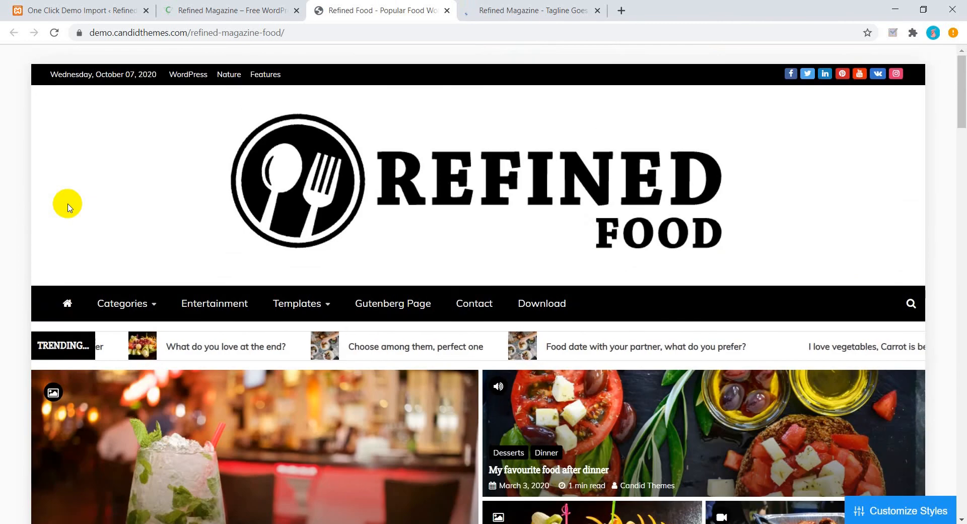
scroll("down", 3)
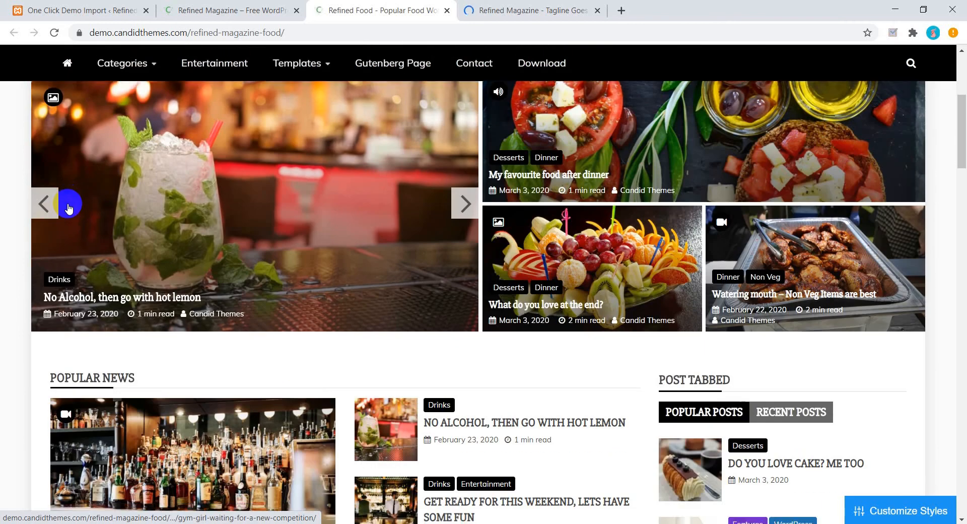
scroll("down", 3)
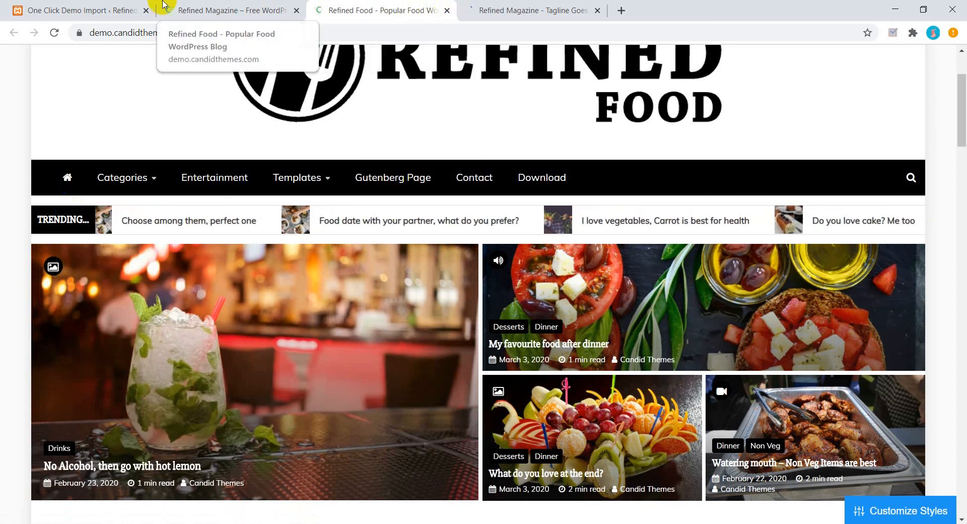
left_click(80, 11)
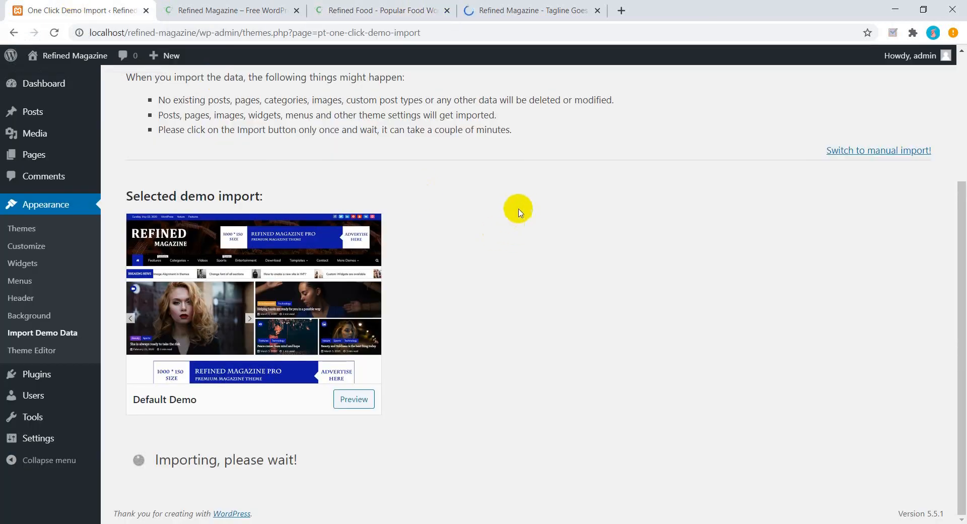